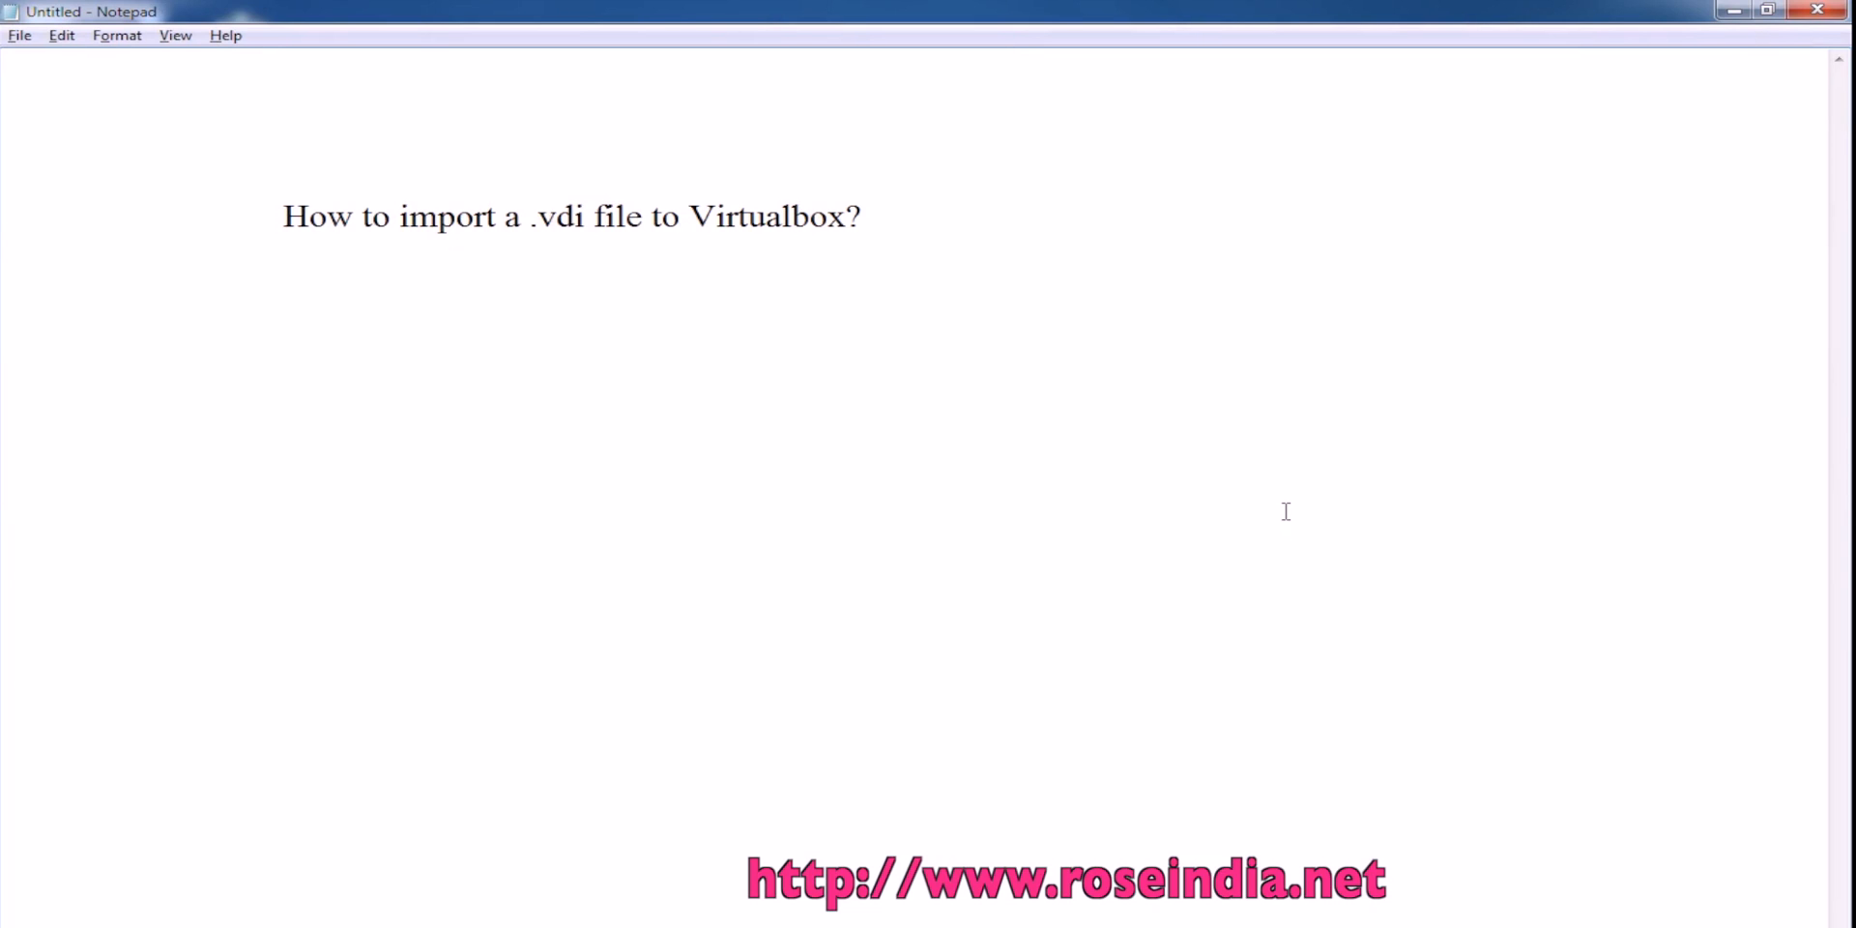
Step: Focus the Notepad note titled 'How to import a .vdi file to Virtualbox?'
click(284, 216)
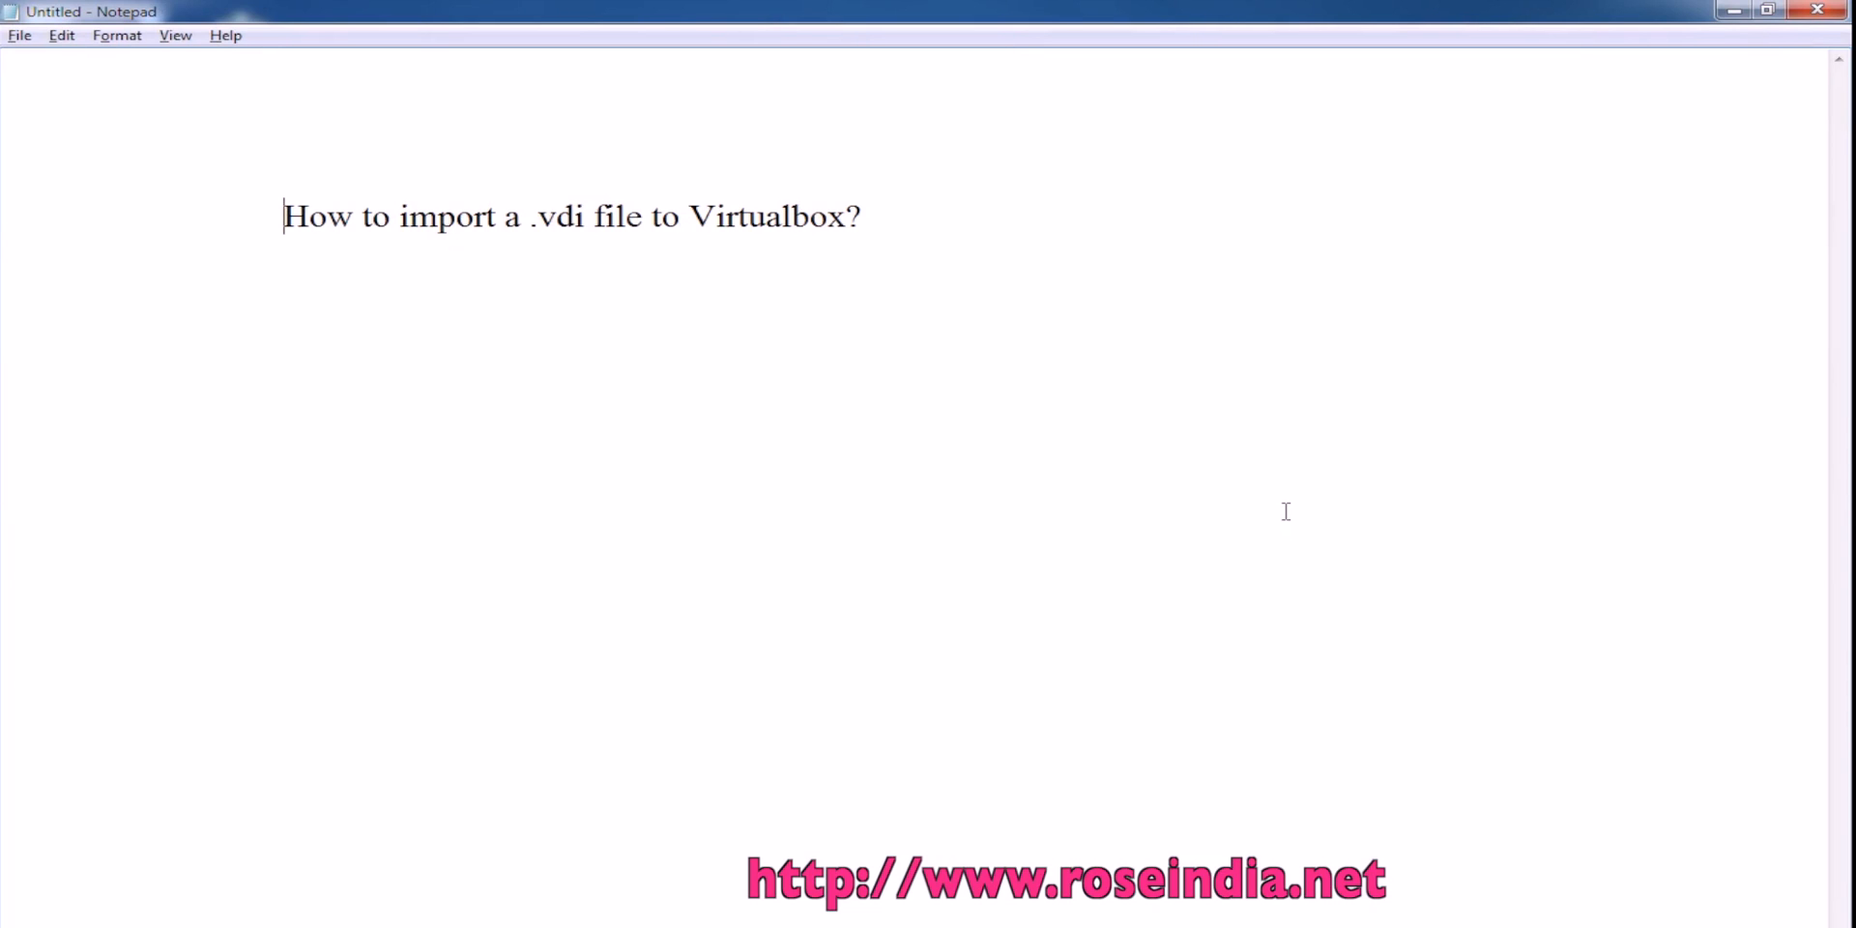
mouse_move(1224, 542)
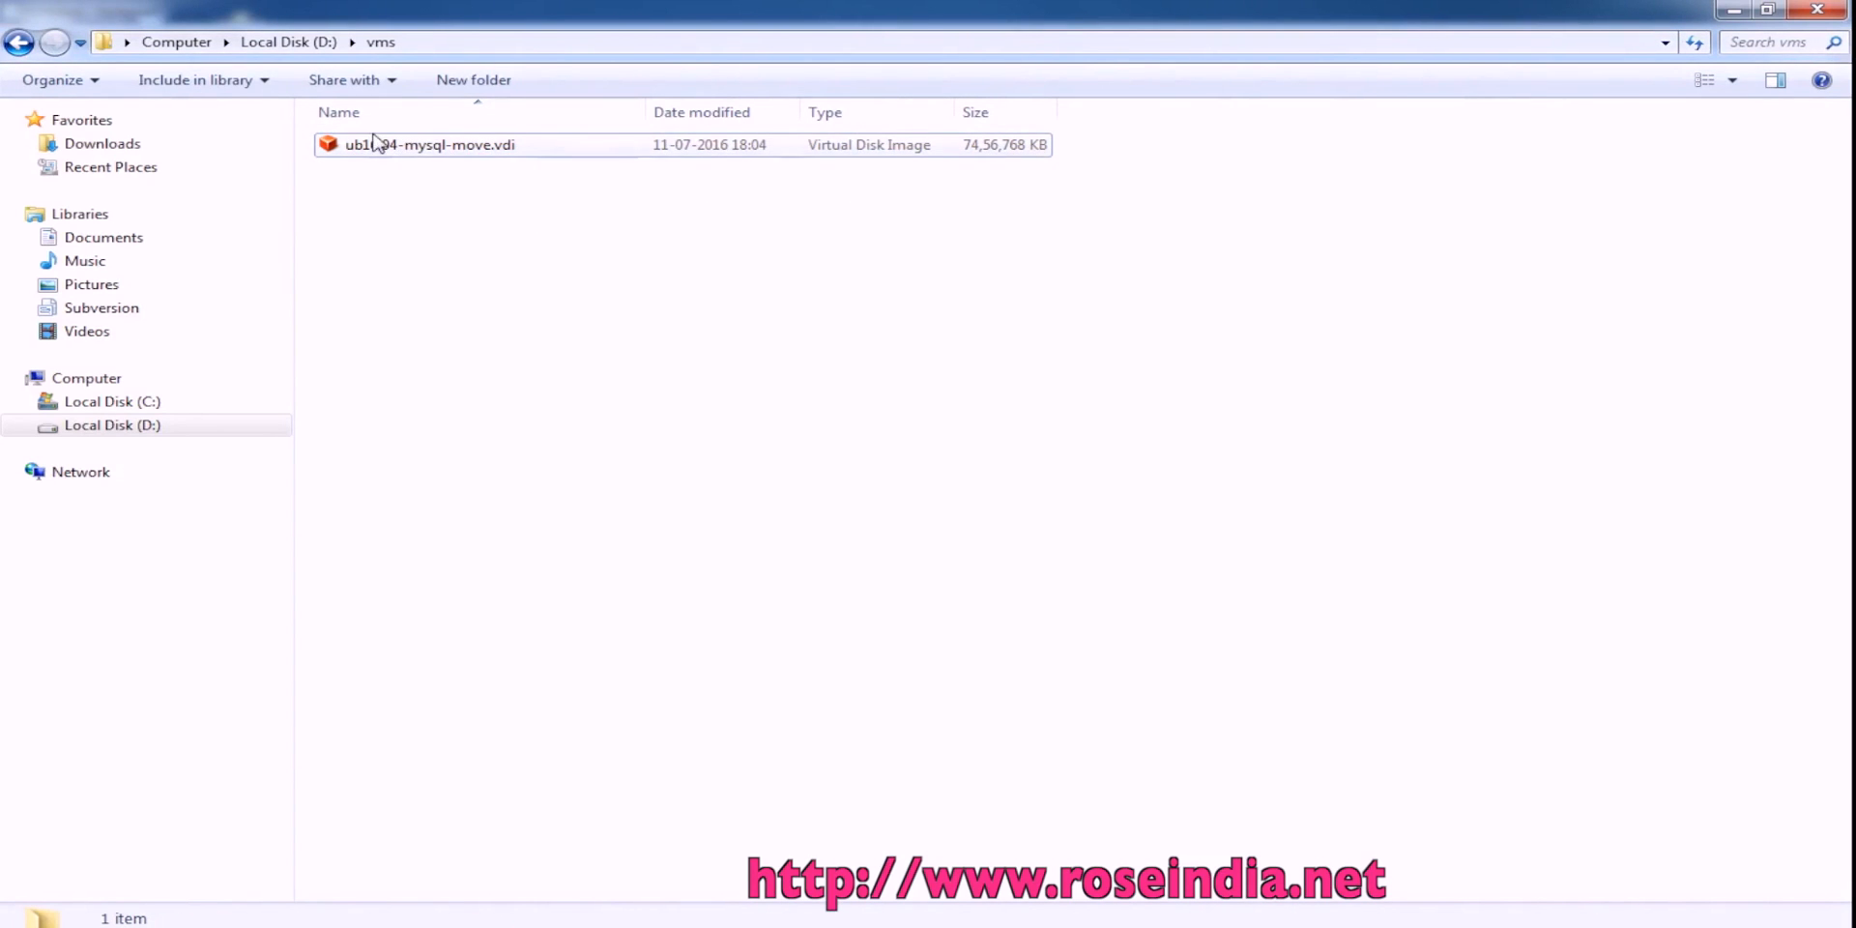
Step: Launch Oracle VM VirtualBox Manager from its shortcut, showing an empty machine list
click(429, 143)
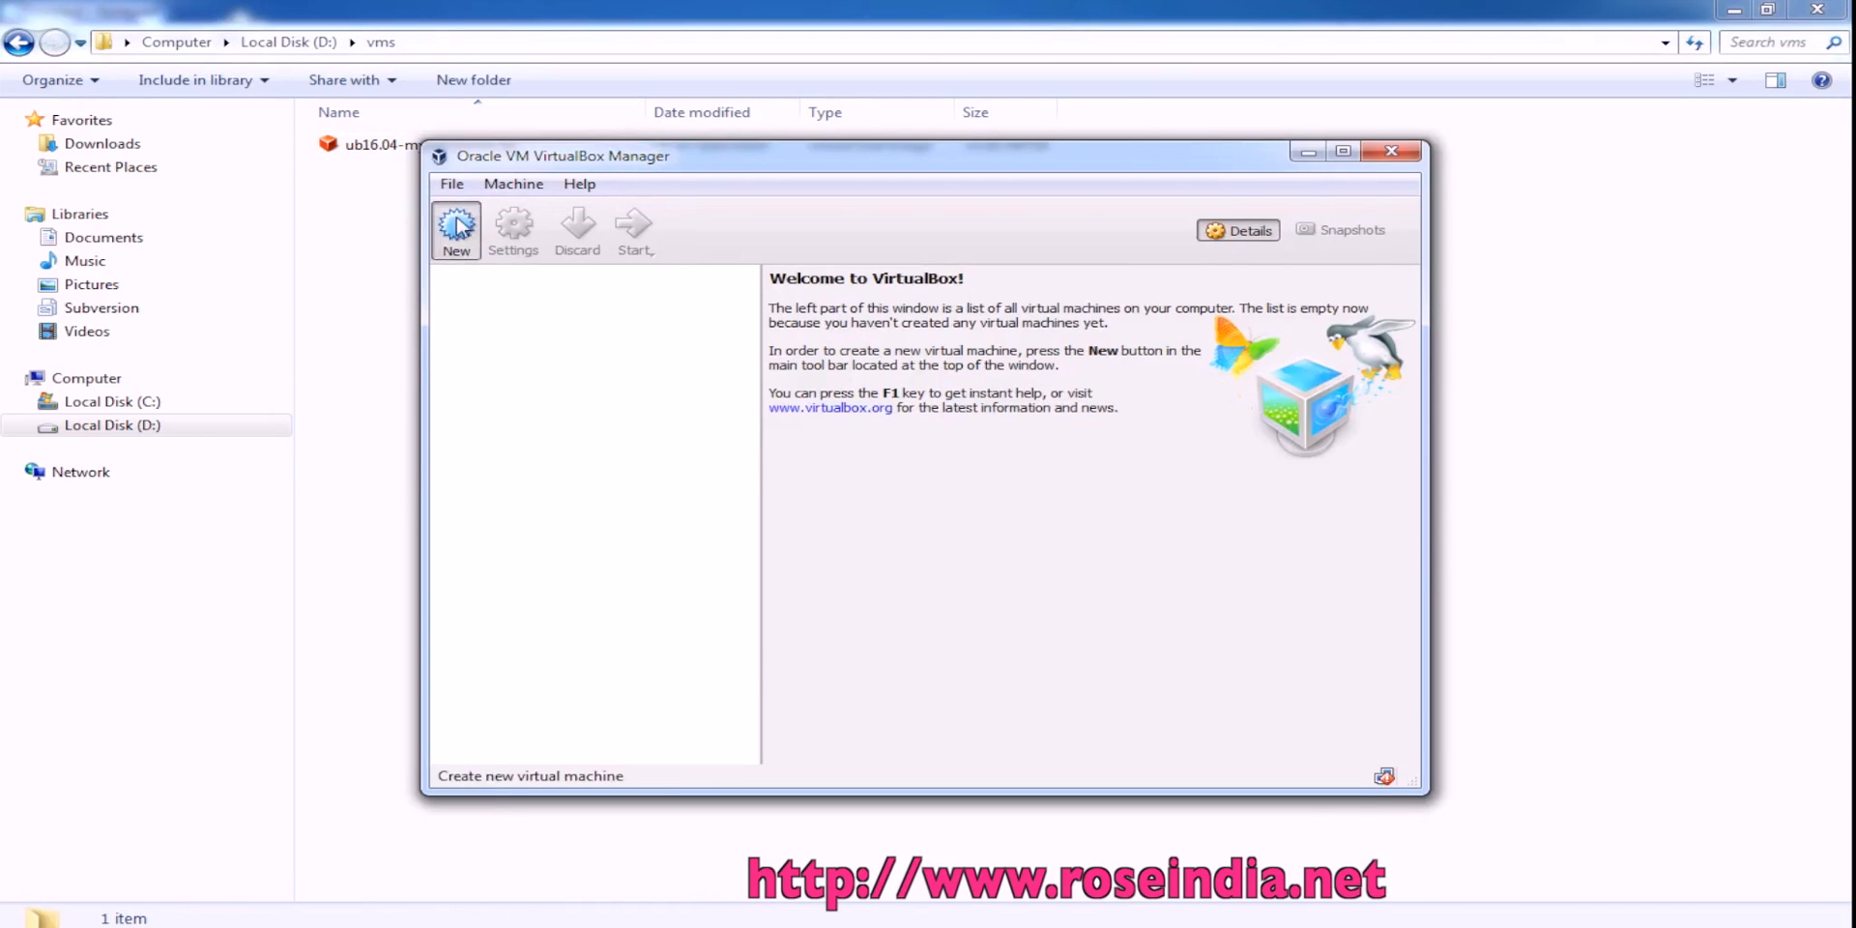
Step: Start a new Ubuntu 64-bit machine ub16.04-mysql-move with 1024 MB memory, reaching the hard disk step
click(457, 228)
text(ub16.04-mysql-move)
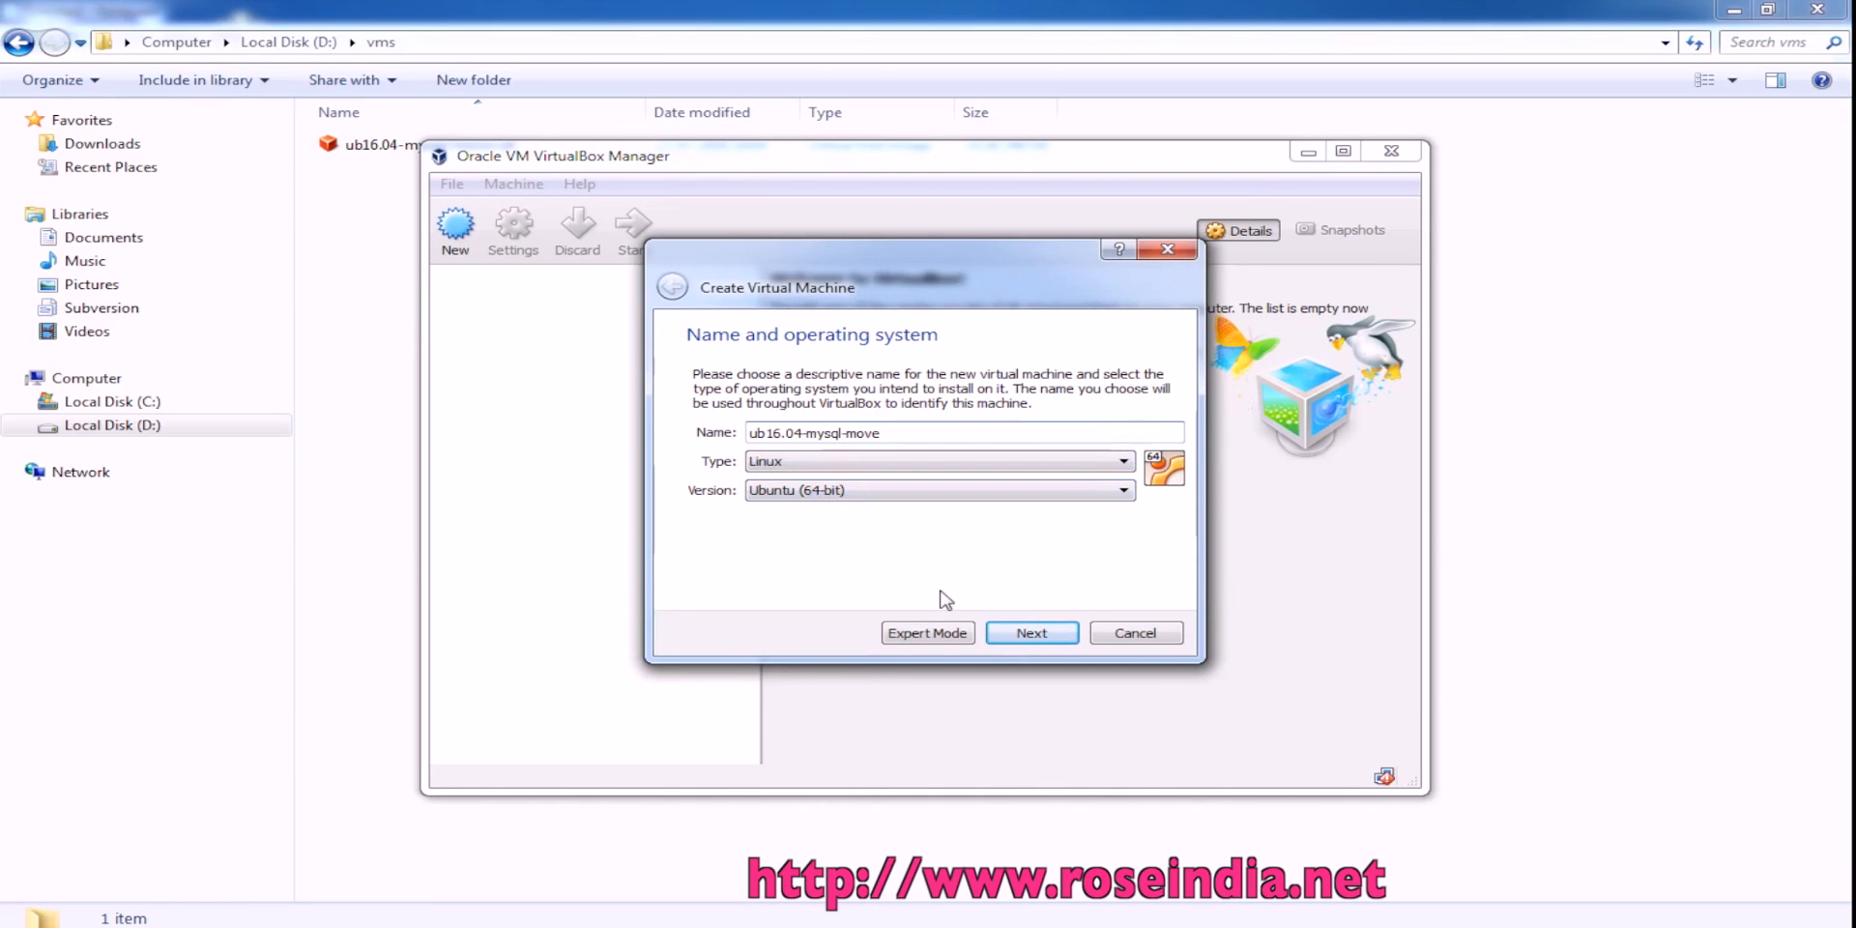
click(1030, 633)
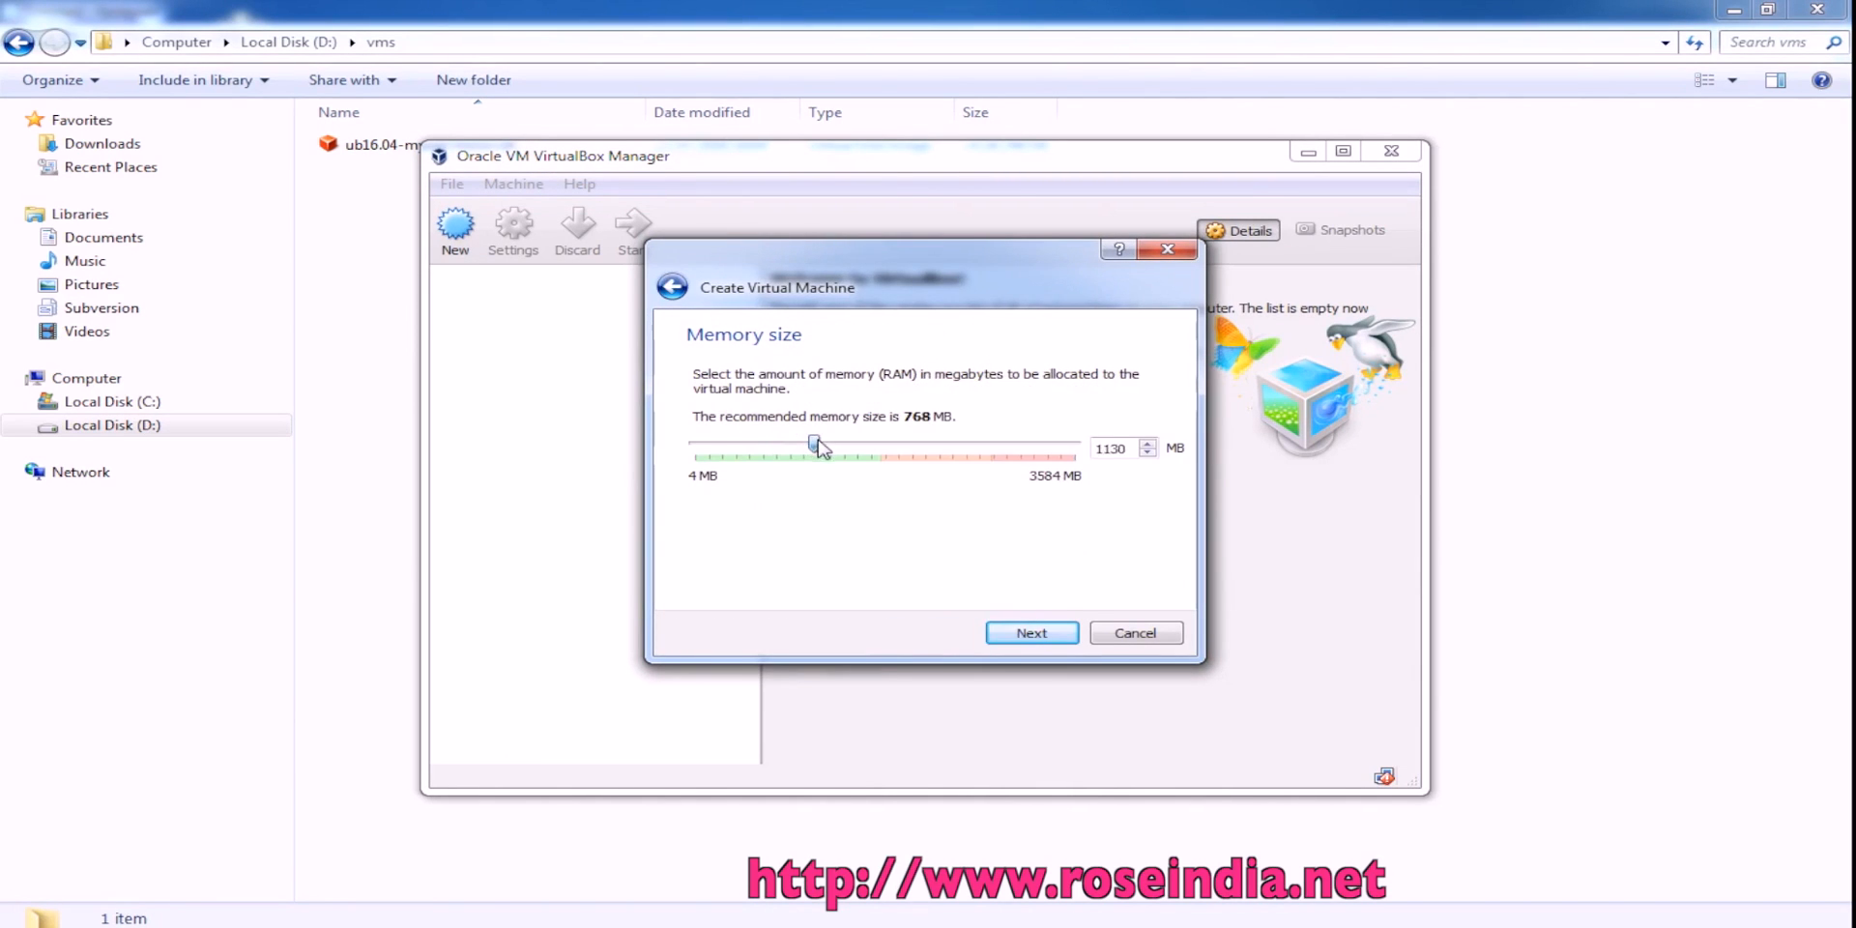
drag(816, 446, 802, 443)
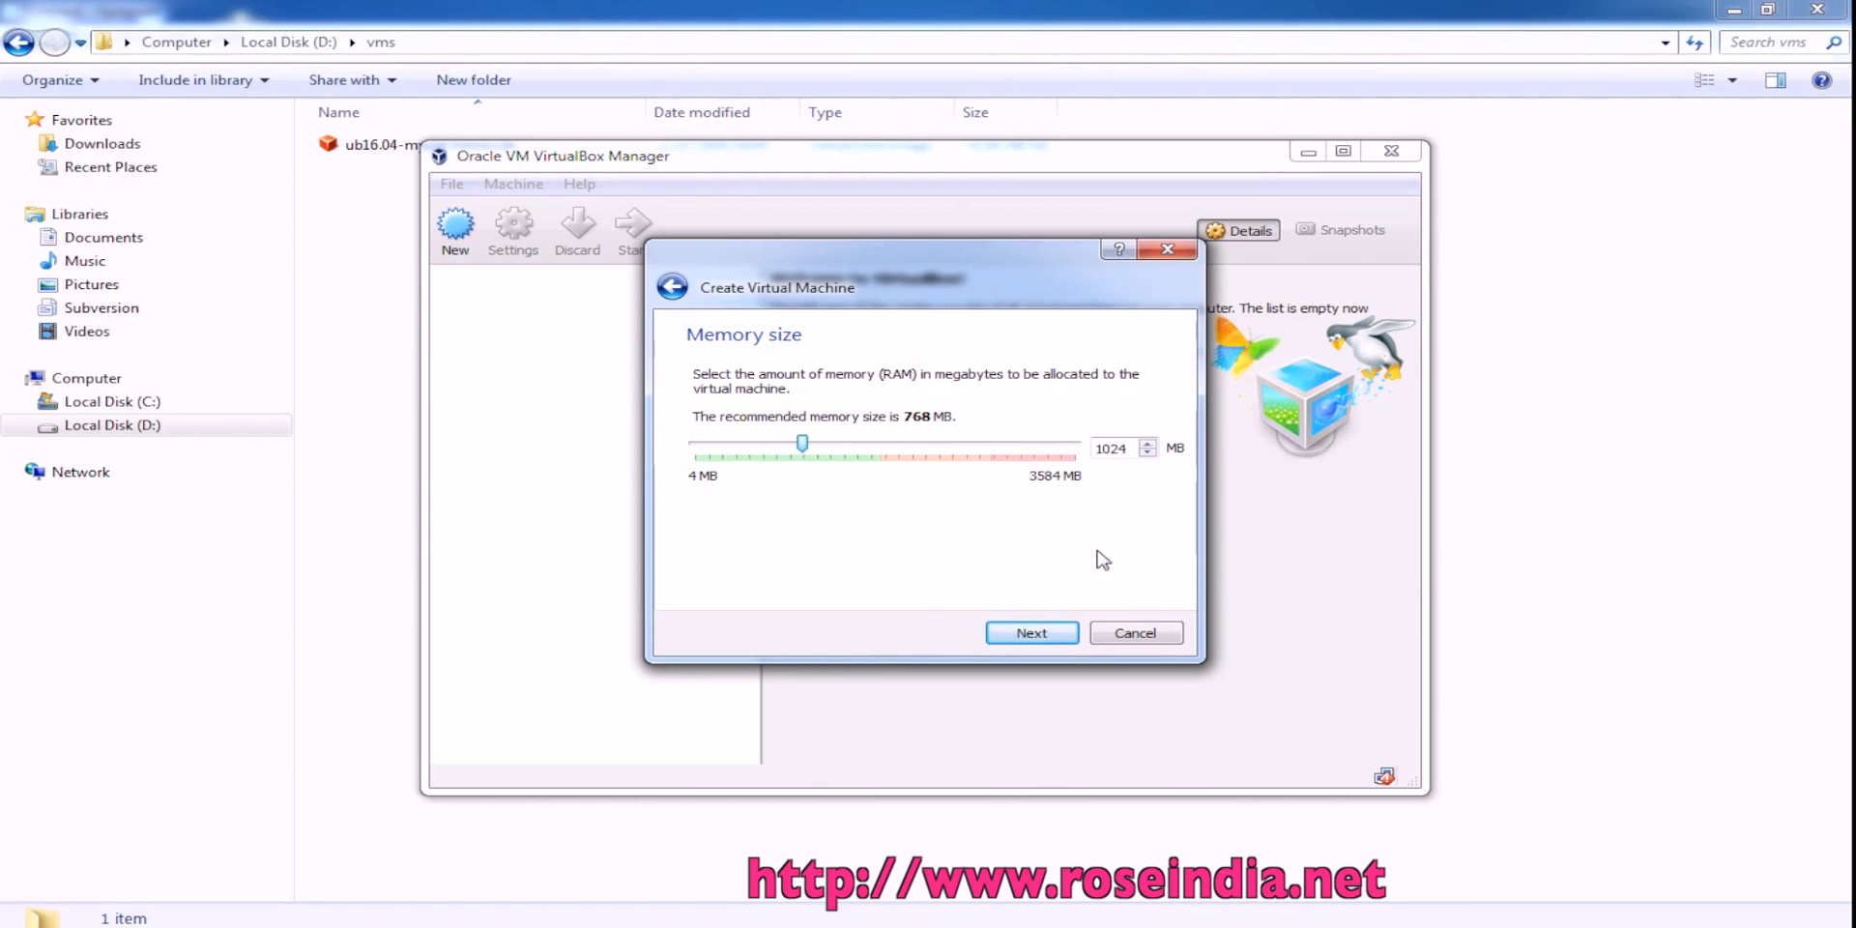
click(1030, 632)
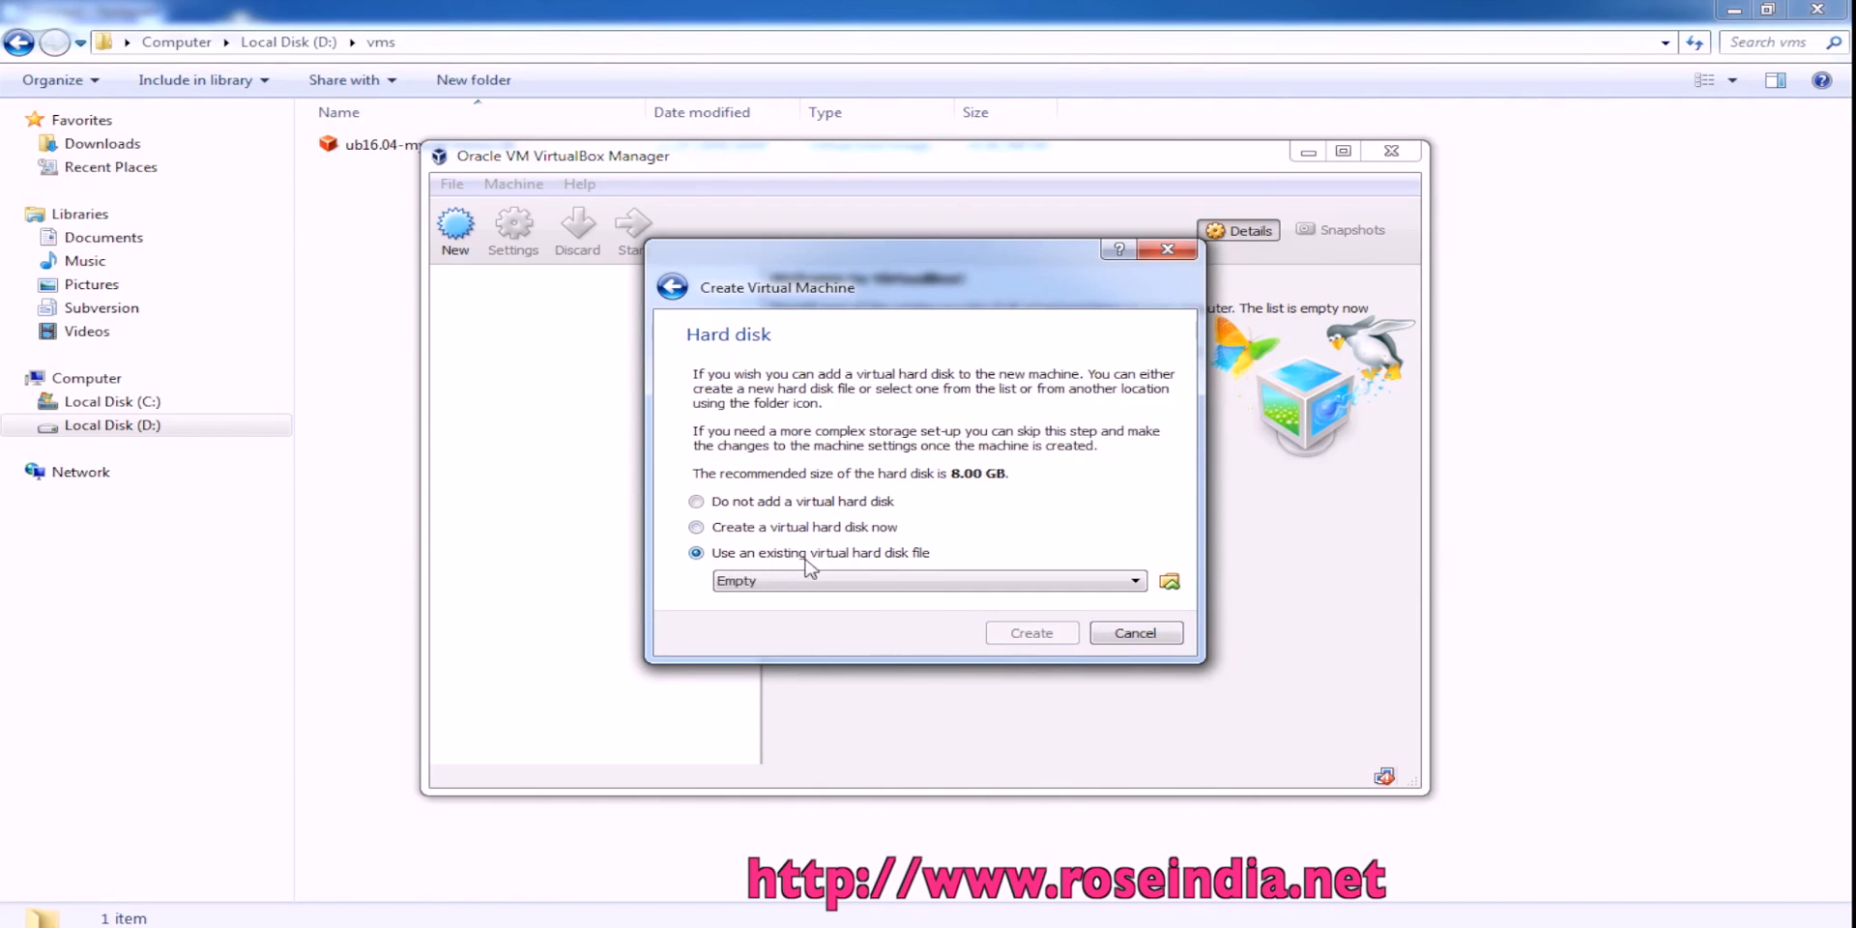
mouse_move(934, 563)
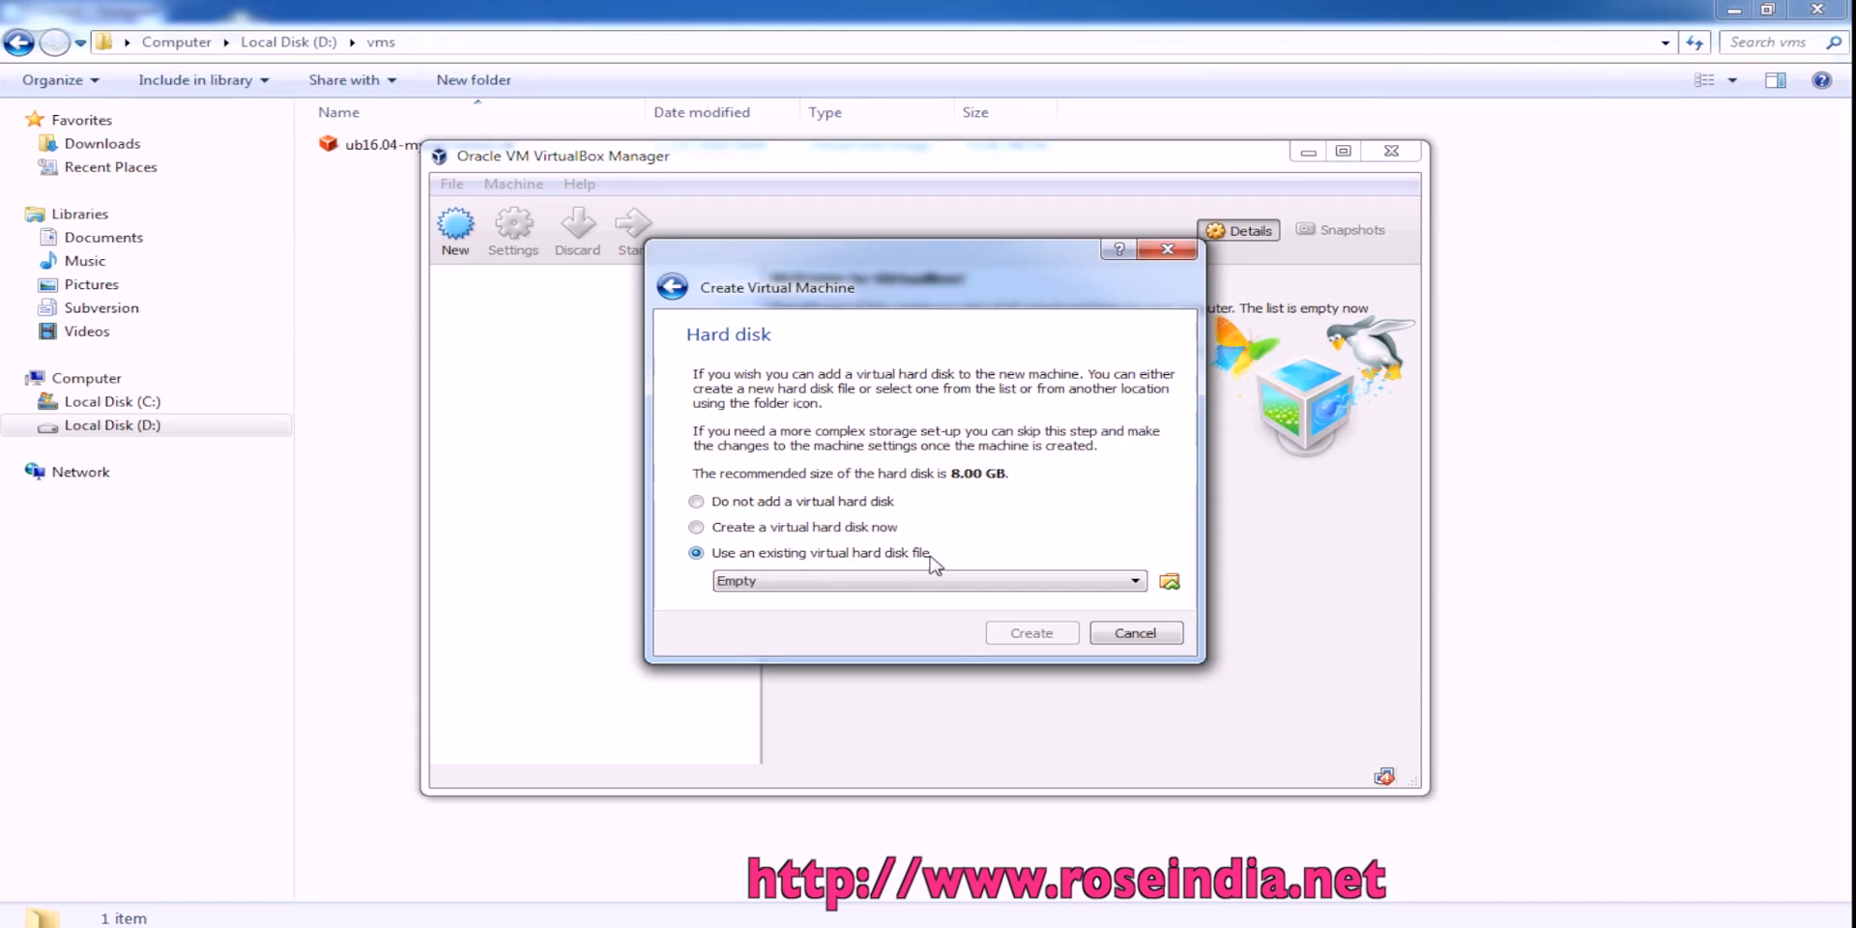
mouse_move(1004, 595)
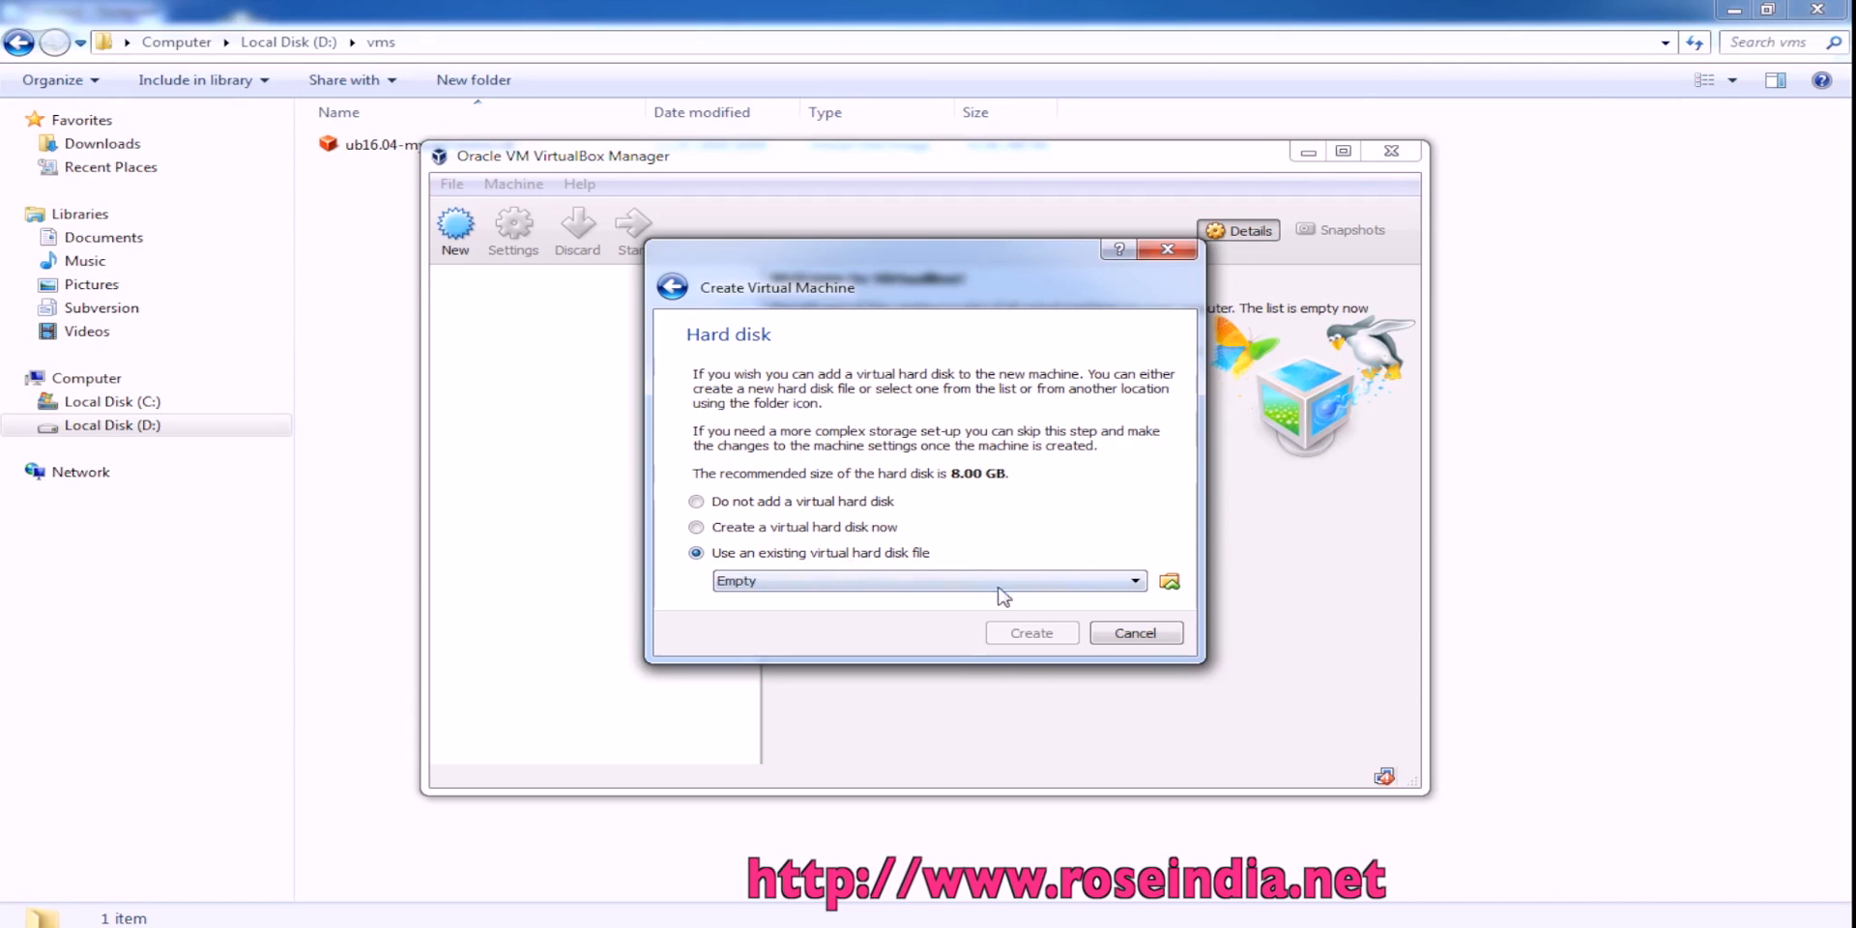
Step: Attach the existing ub16.04-mysql-move.vdi from the vms folder as the machine's disk
click(1168, 582)
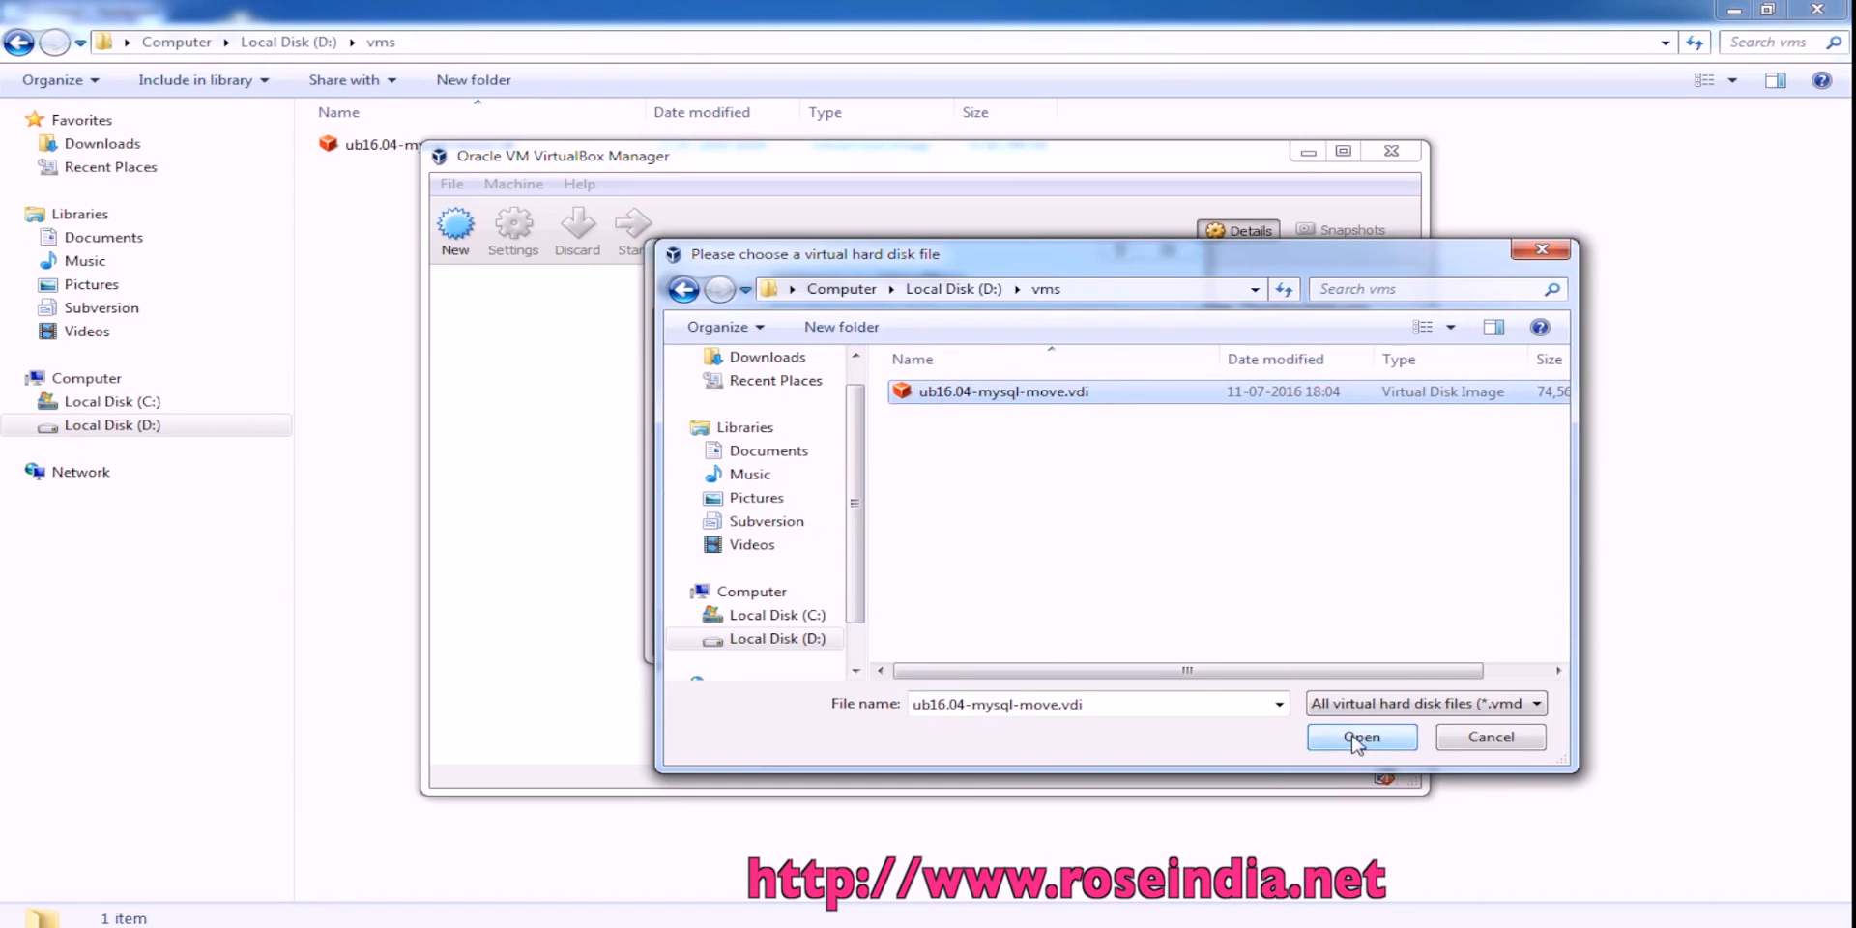
click(1361, 736)
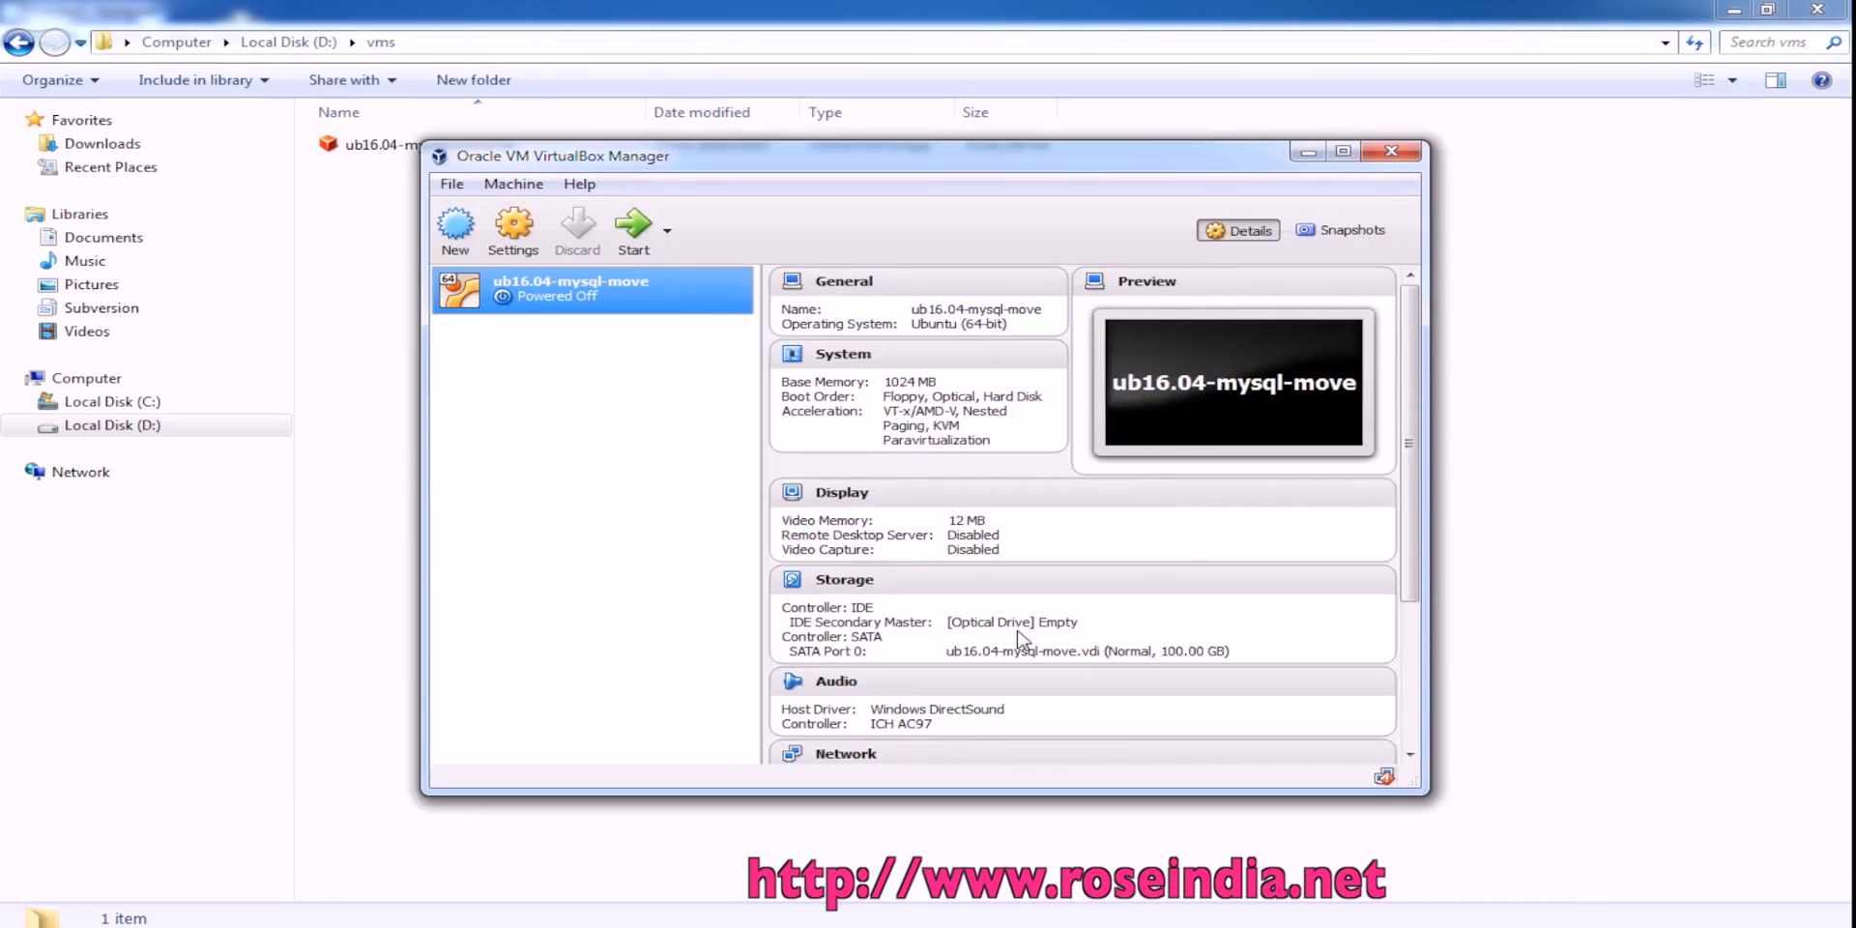
Step: Set the machine to 2 processors and 128 MB of video memory in Settings
click(513, 230)
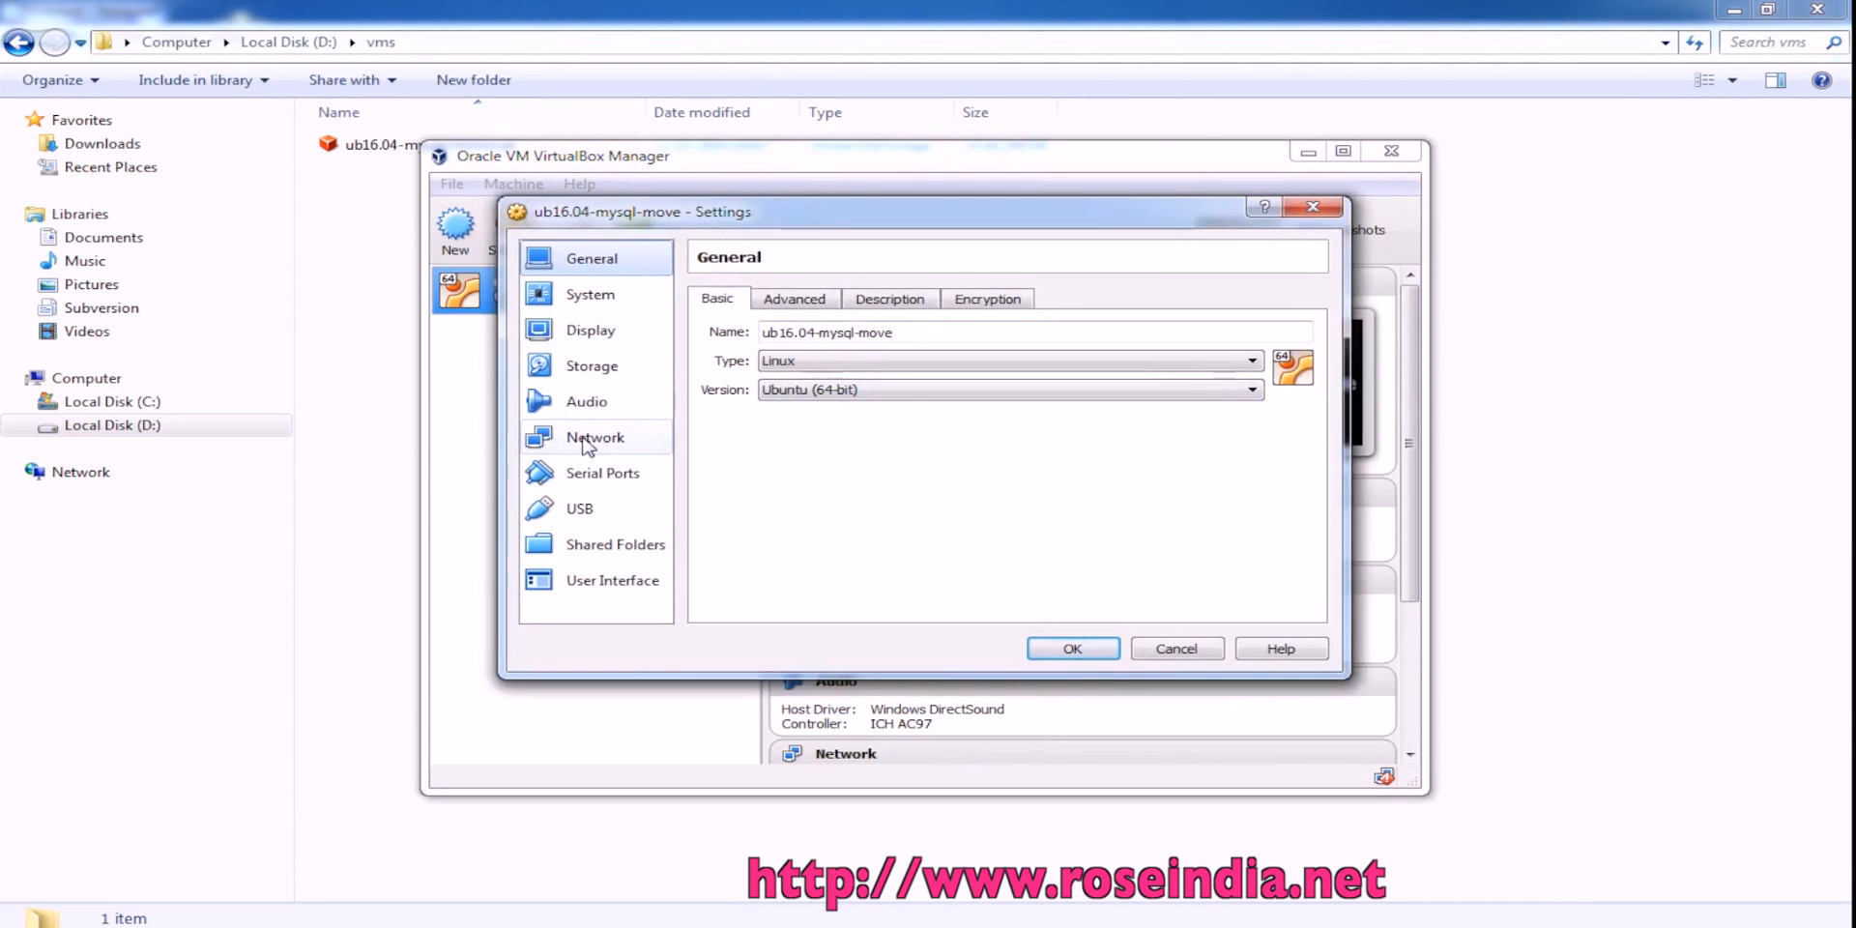
click(590, 293)
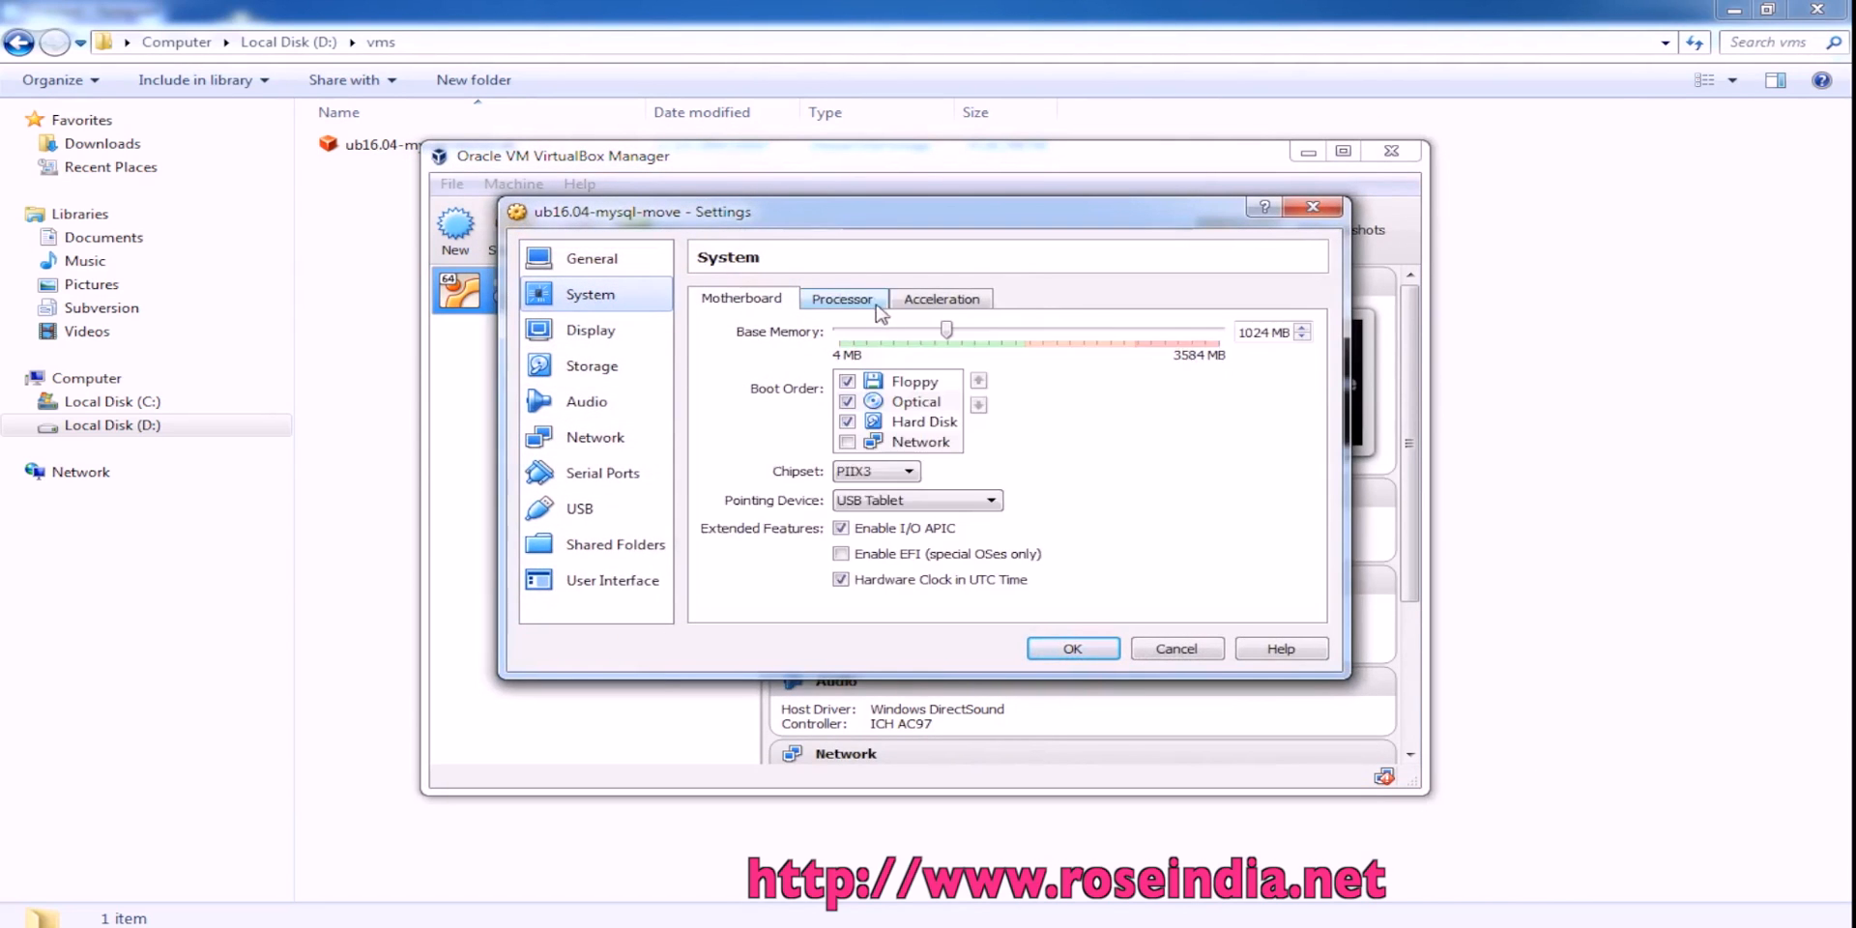
click(841, 298)
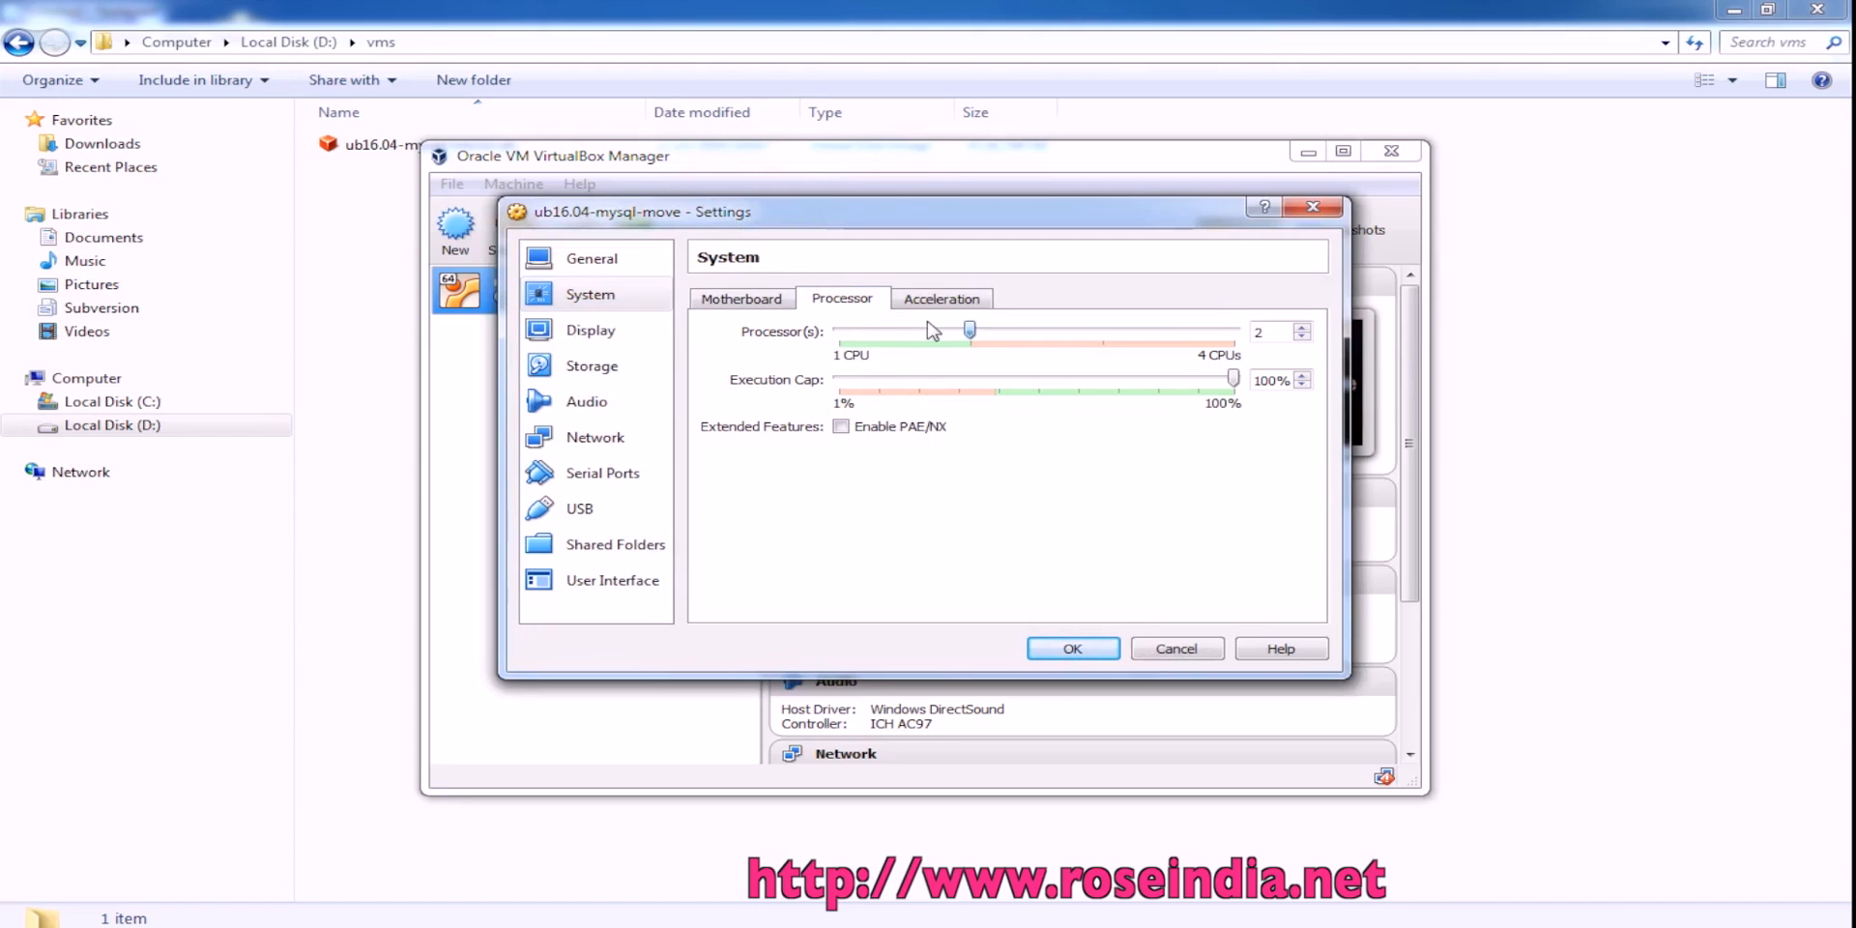
click(589, 328)
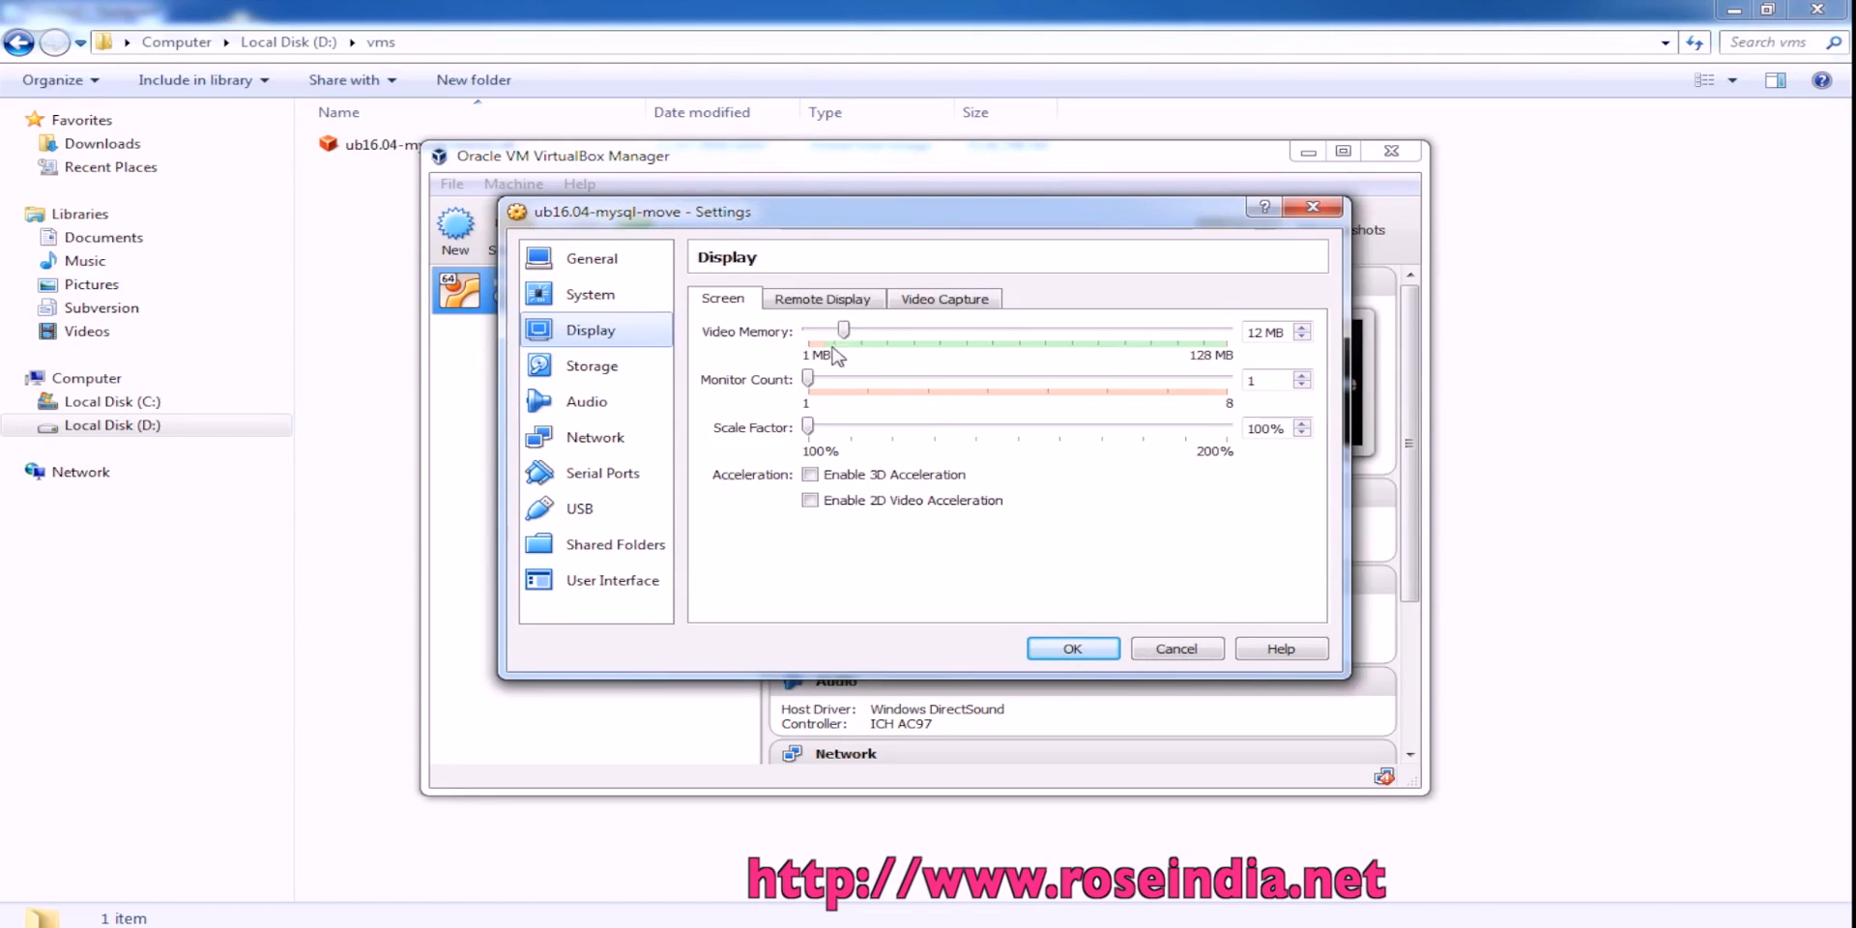
drag(843, 331, 1225, 331)
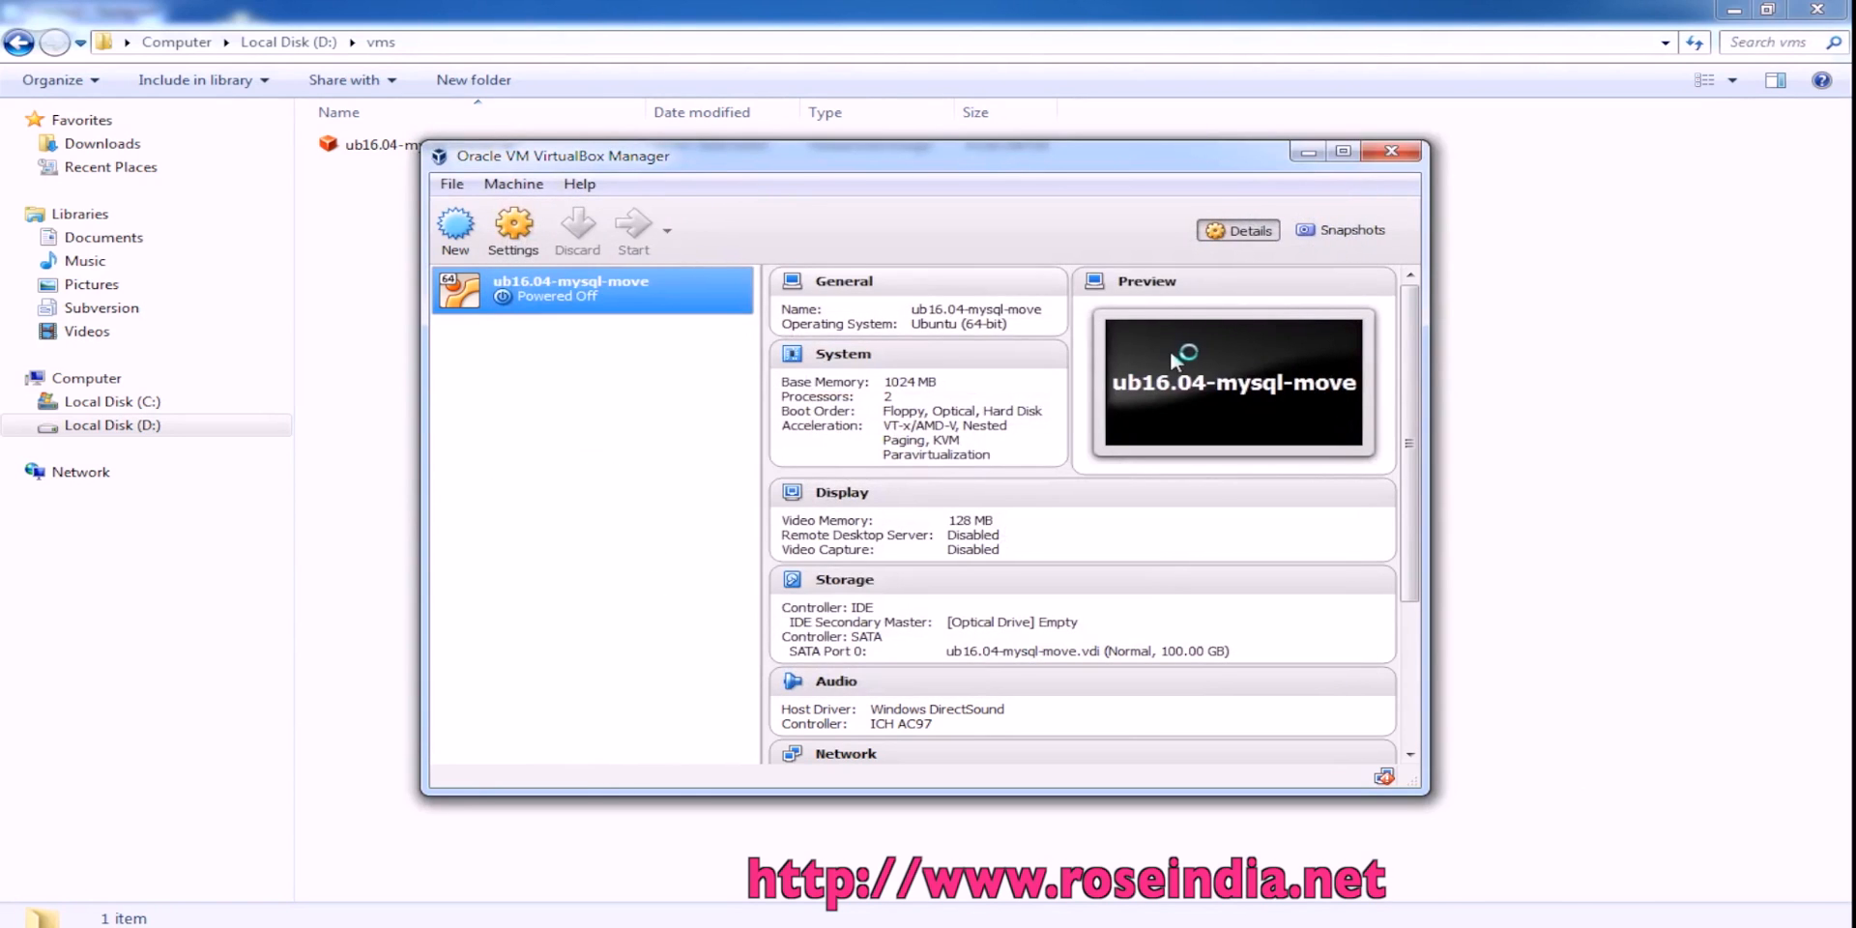
Step: Boot the ub16.04-mysql-move machine
click(634, 230)
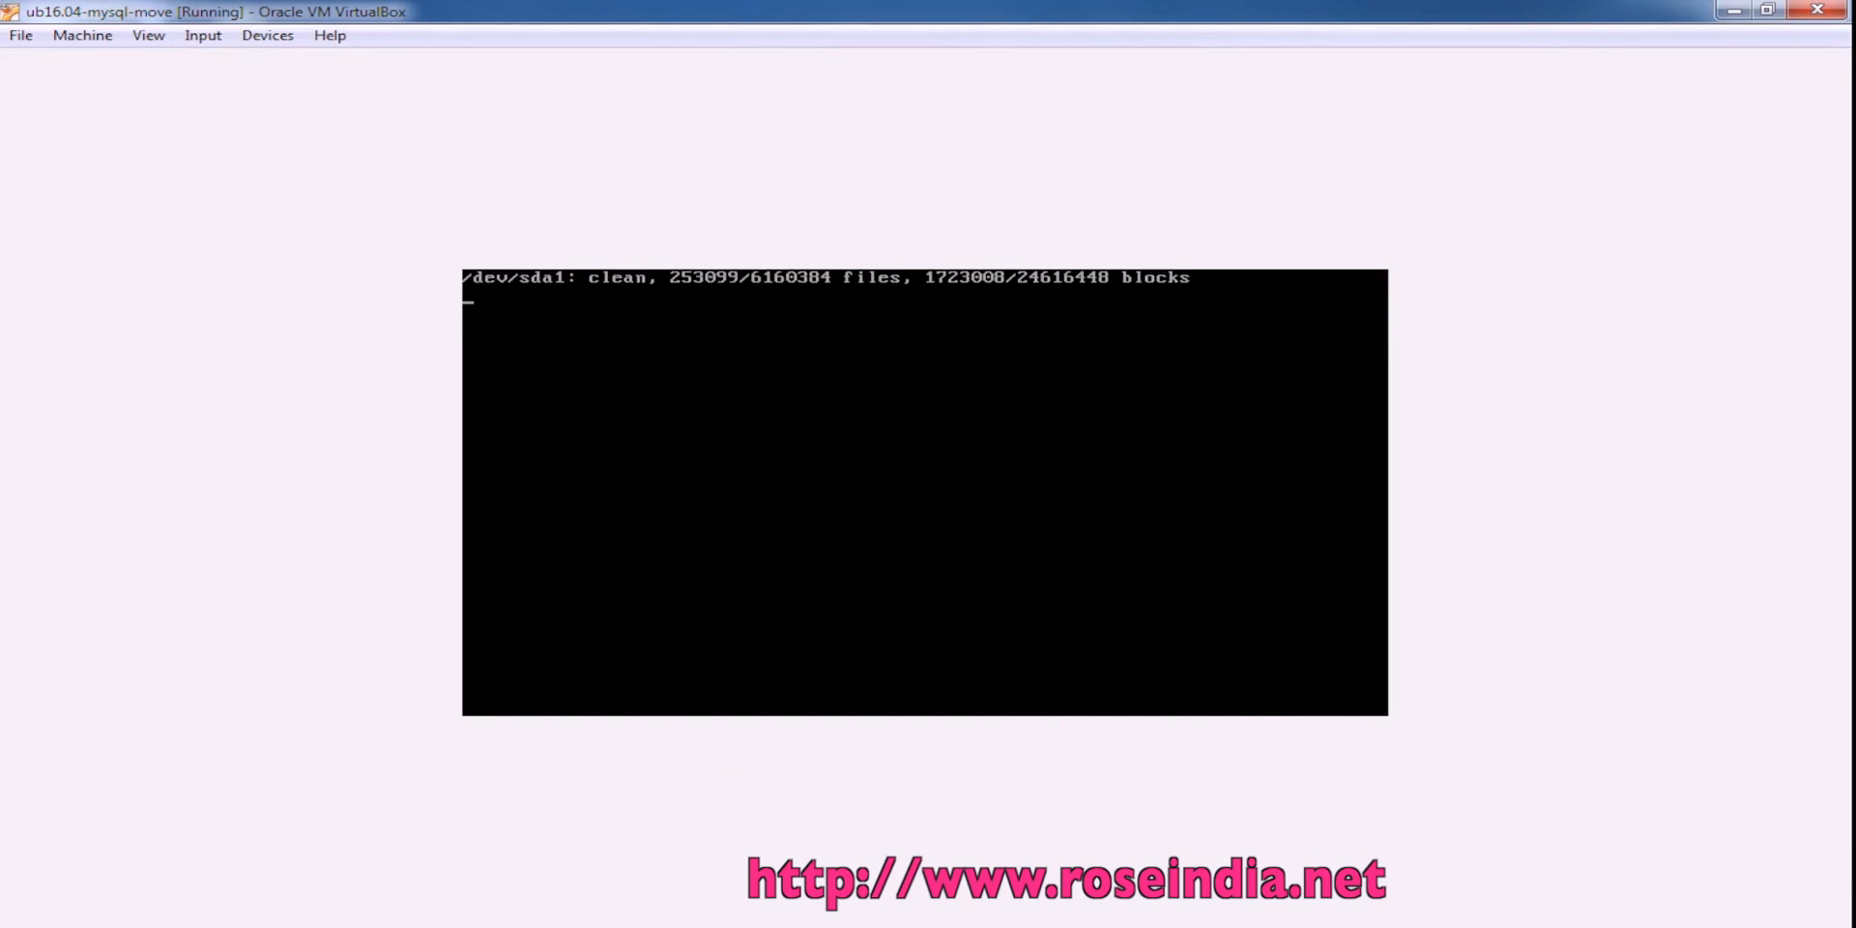